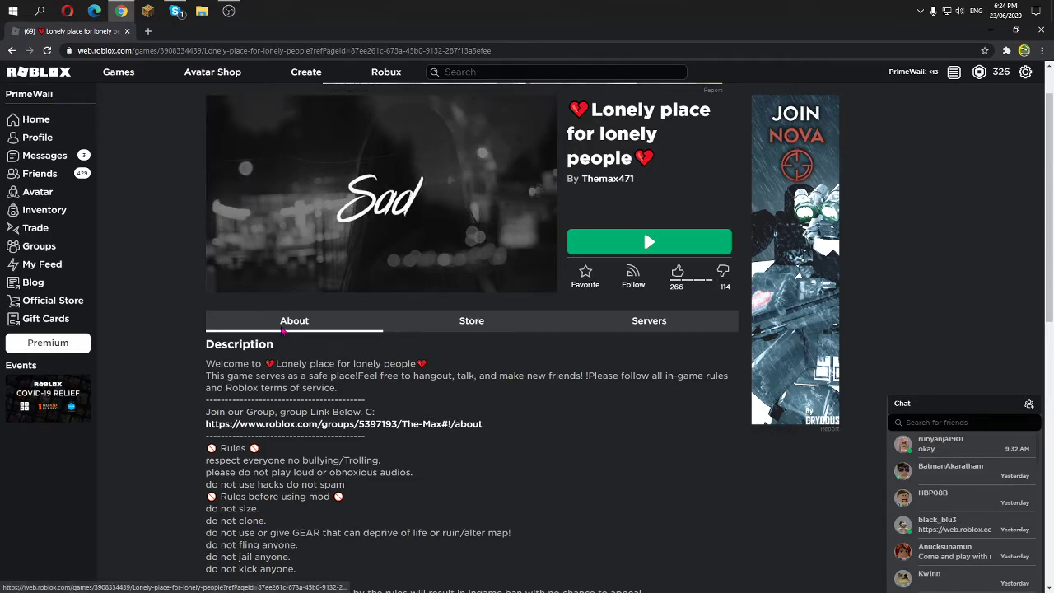
- Switch from the Roblox game page to the YouTube channel tab
left_click(278, 31)
type("youtube.com/primewaii")
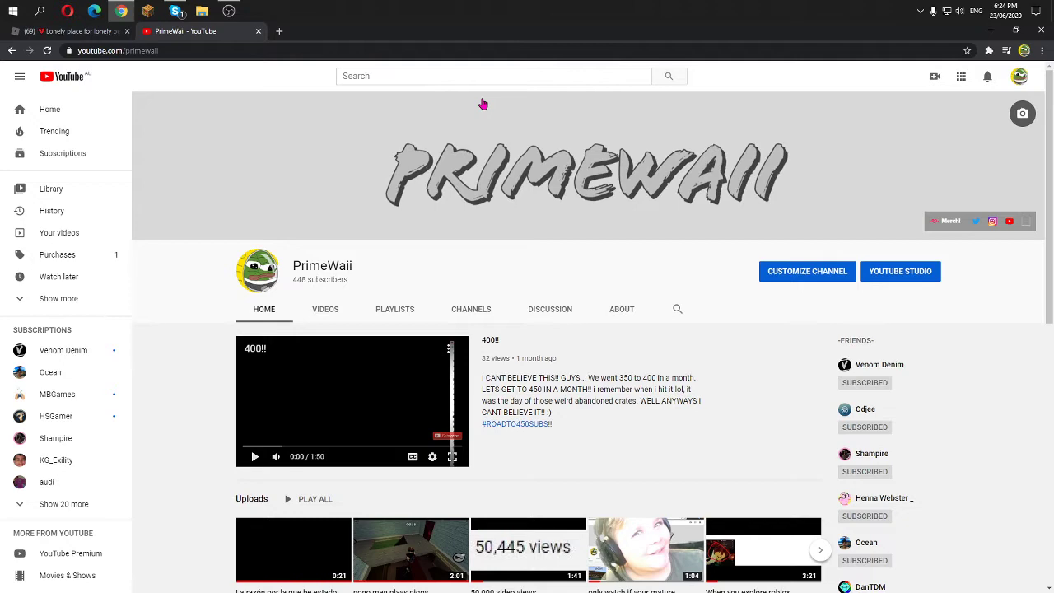
- Scroll down through the YouTube channel's videos
scroll("down", 3)
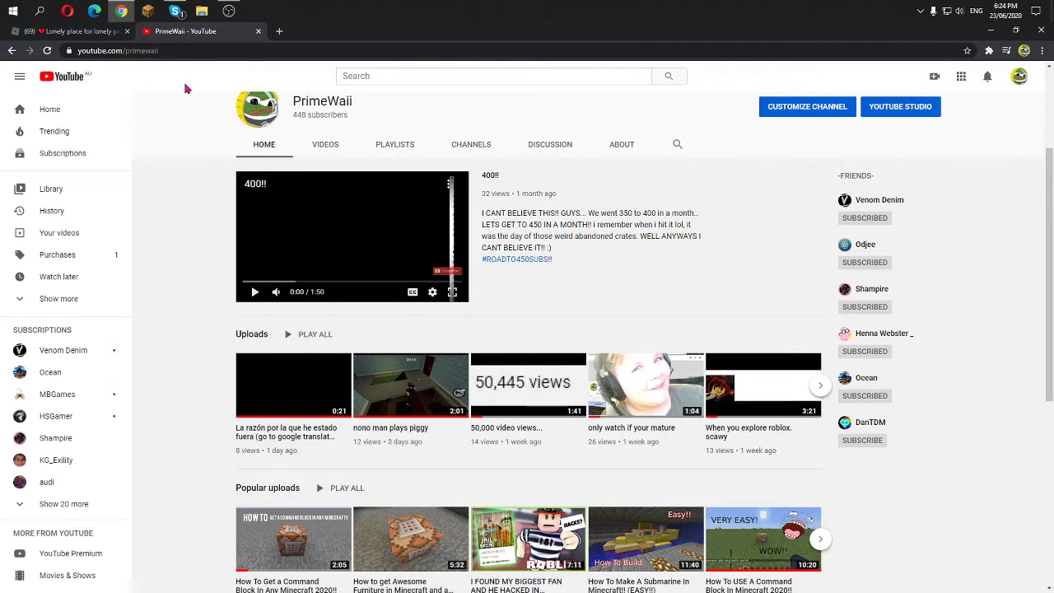
mouse_move(431, 293)
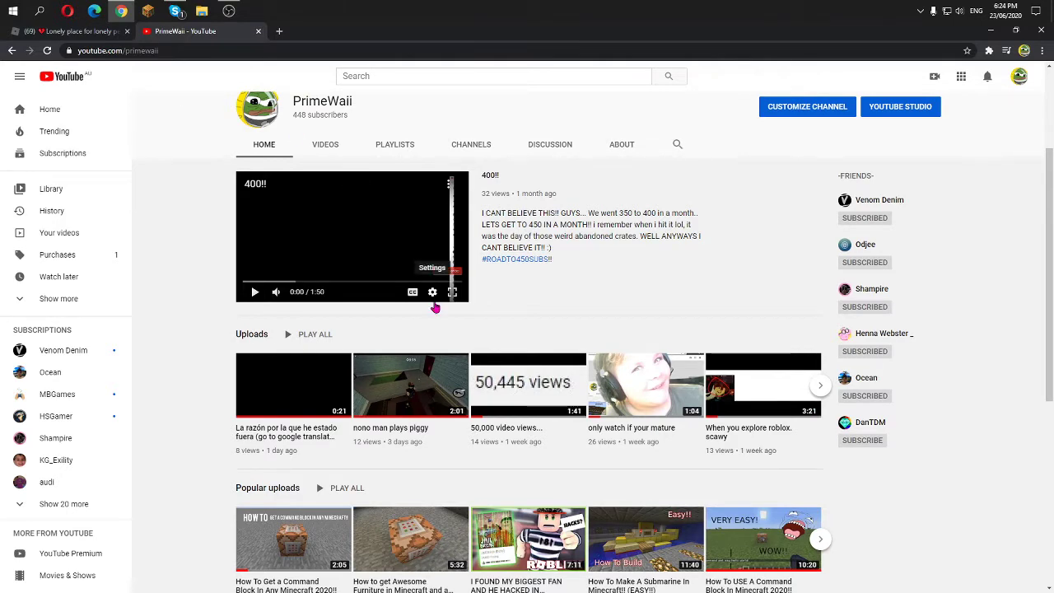
scroll("down", 3)
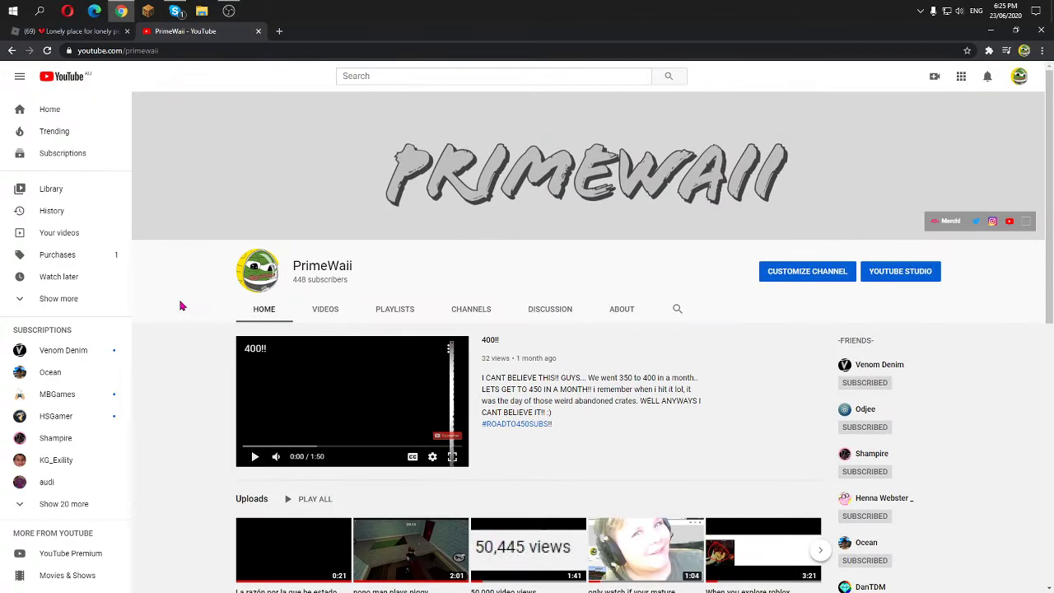
scroll("down", 3)
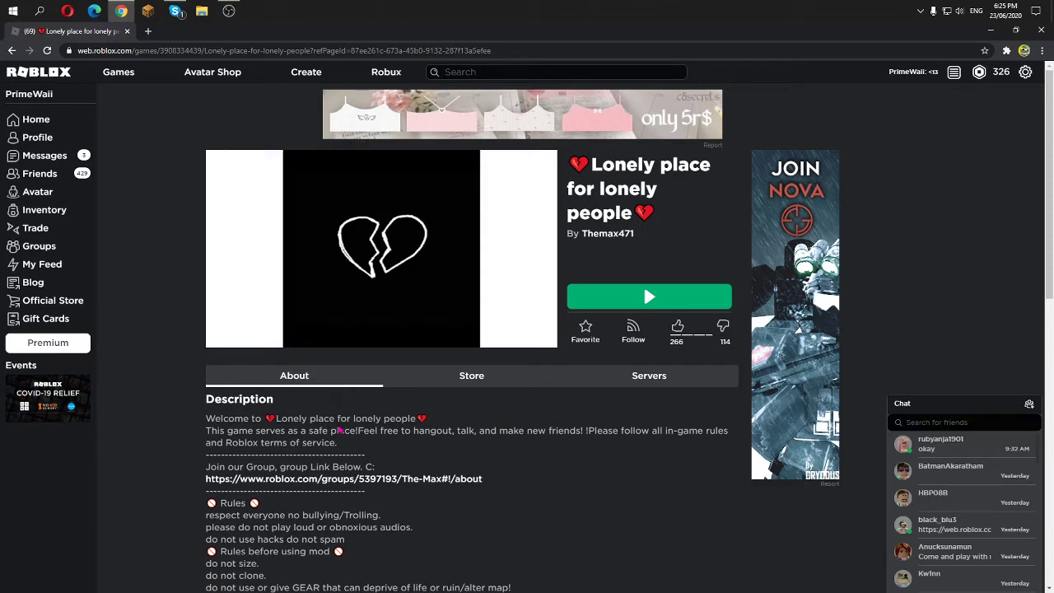
- Return to the 'Lonely place for lonely people' page and start the game with Play
left_click(675, 326)
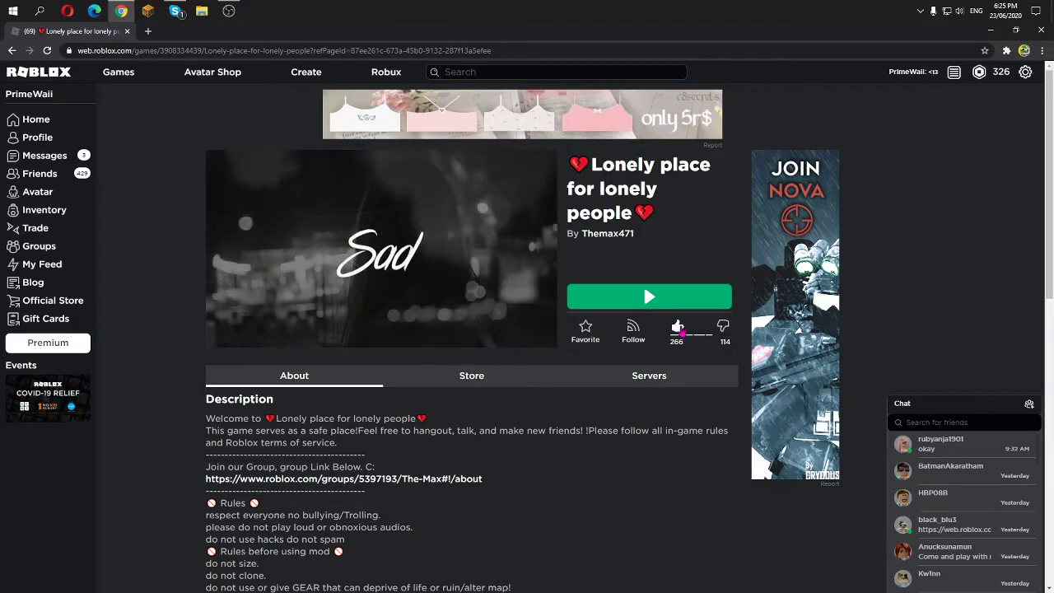
left_click(649, 296)
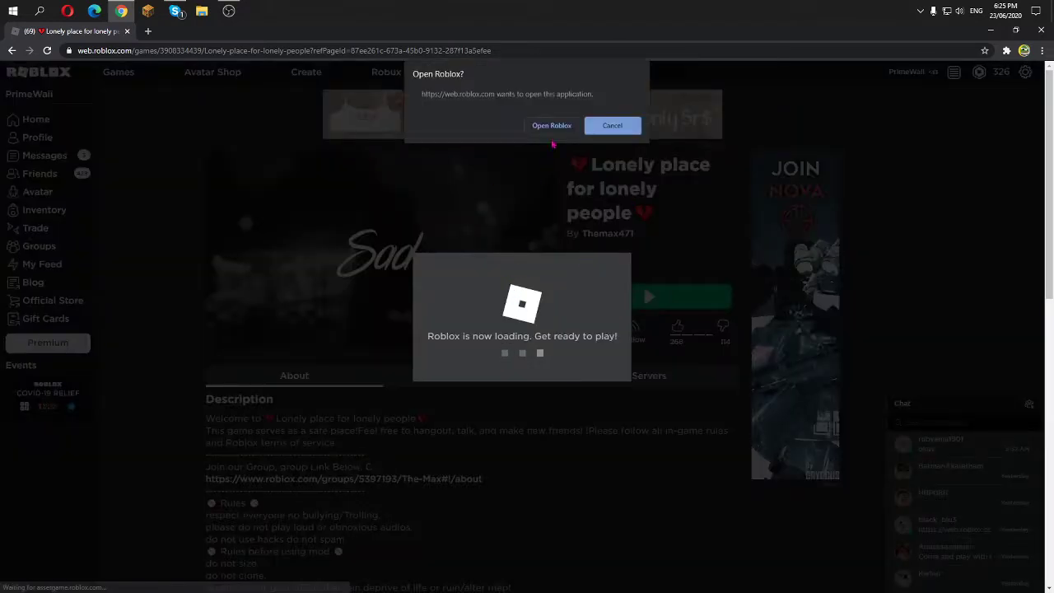
- Allow the browser to open the Roblox app so the game loads
left_click(550, 125)
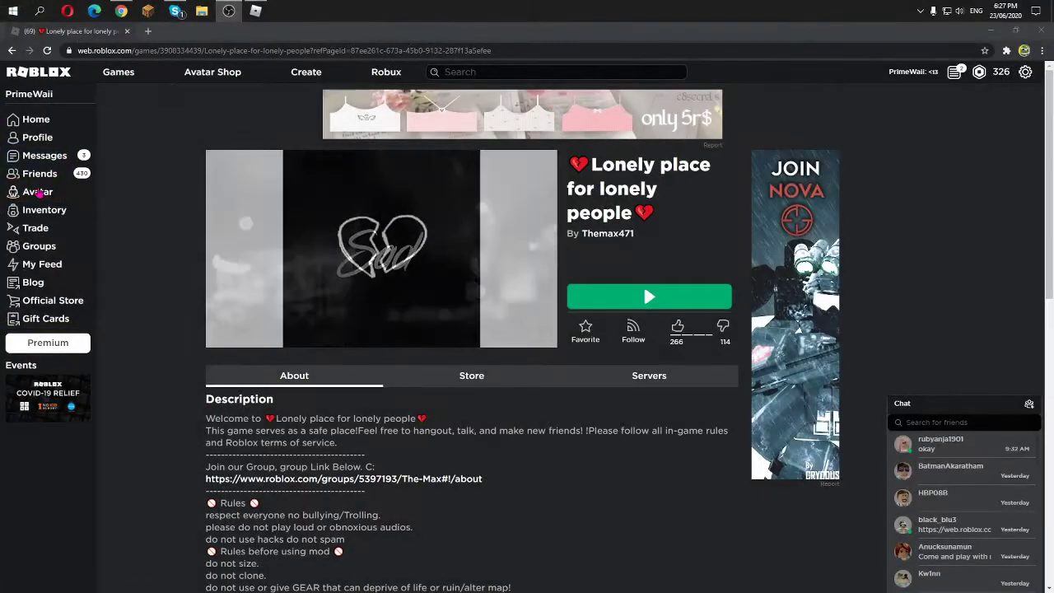
- Bring up the running Roblox game window from the taskbar
left_click(38, 191)
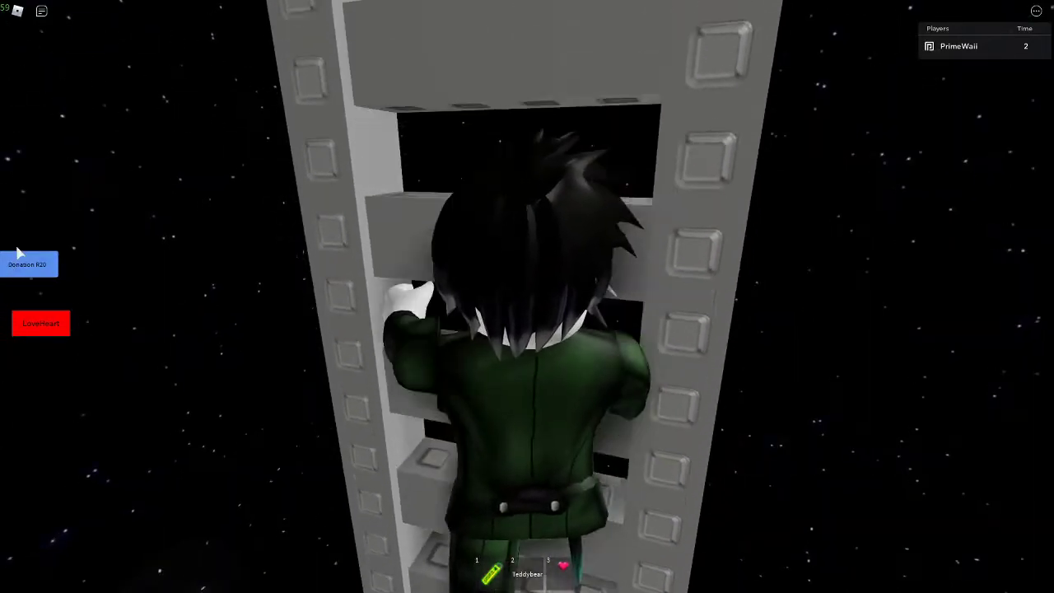
- View the Donation and LoveHeart purchase offers and cancel both
left_click(30, 263)
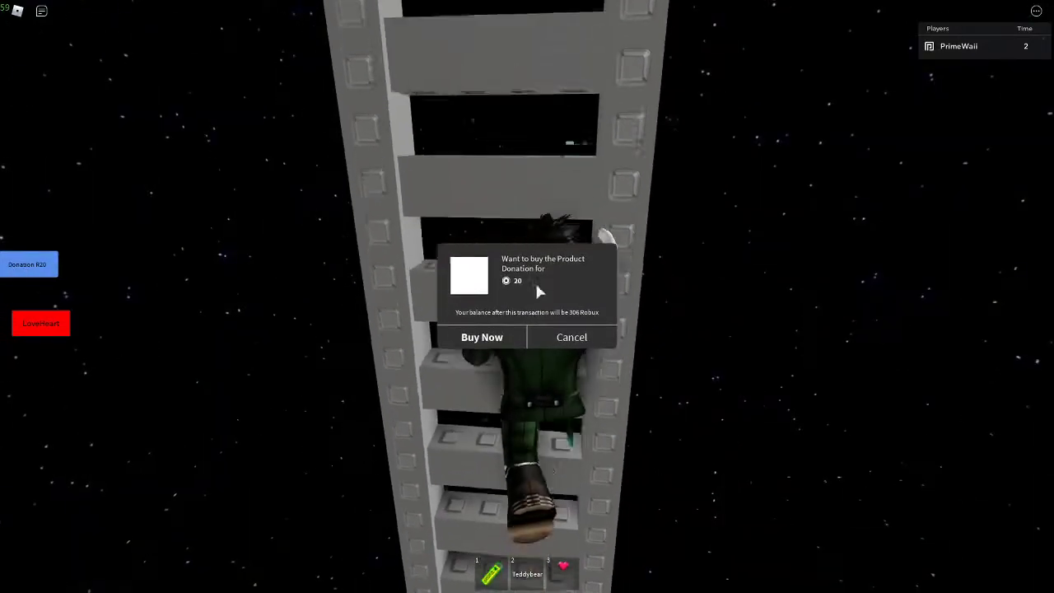
left_click(571, 336)
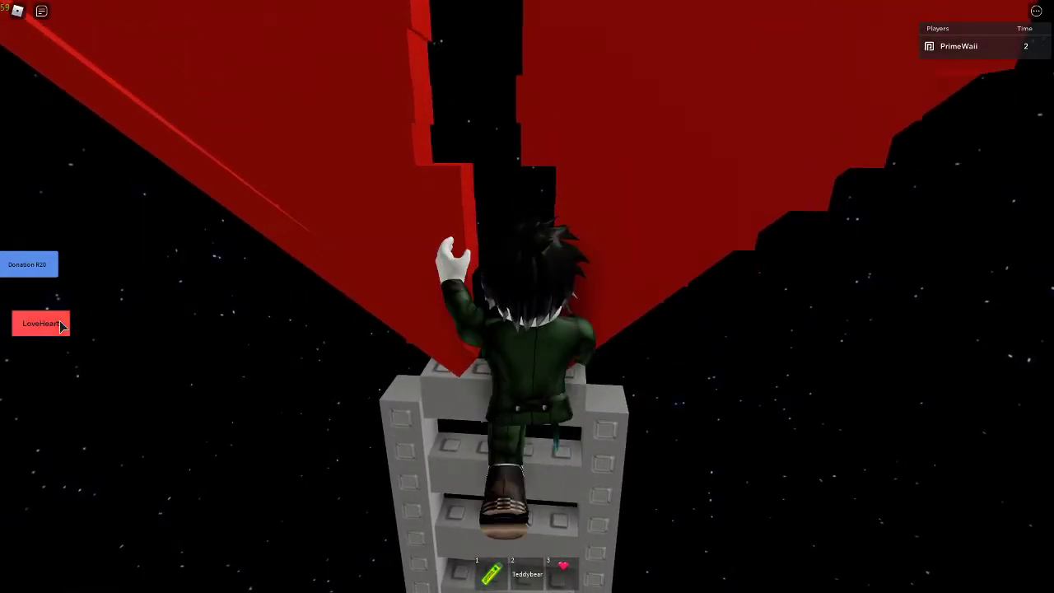
left_click(39, 323)
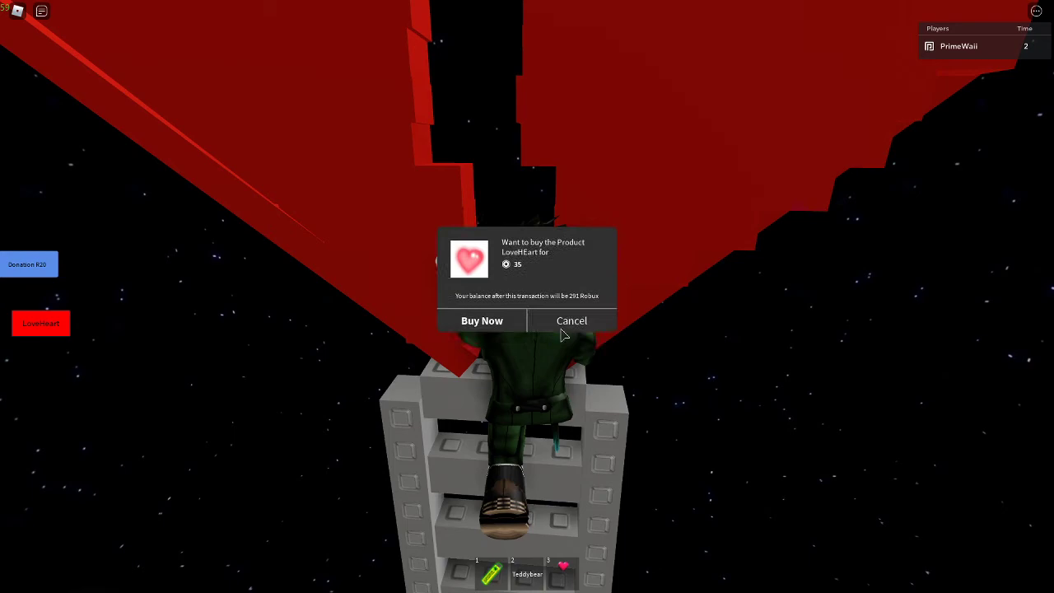
left_click(572, 320)
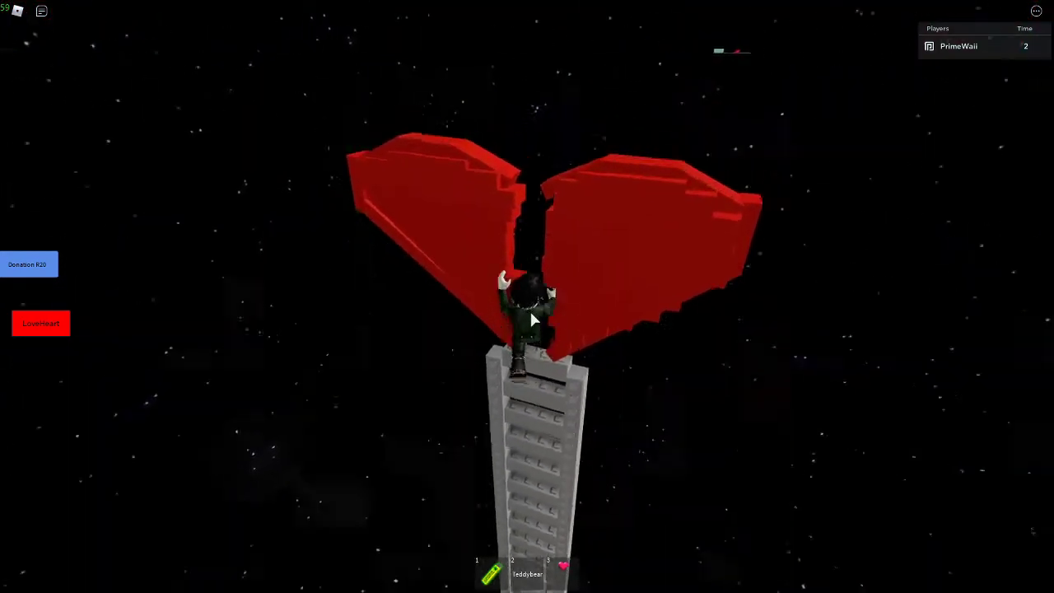